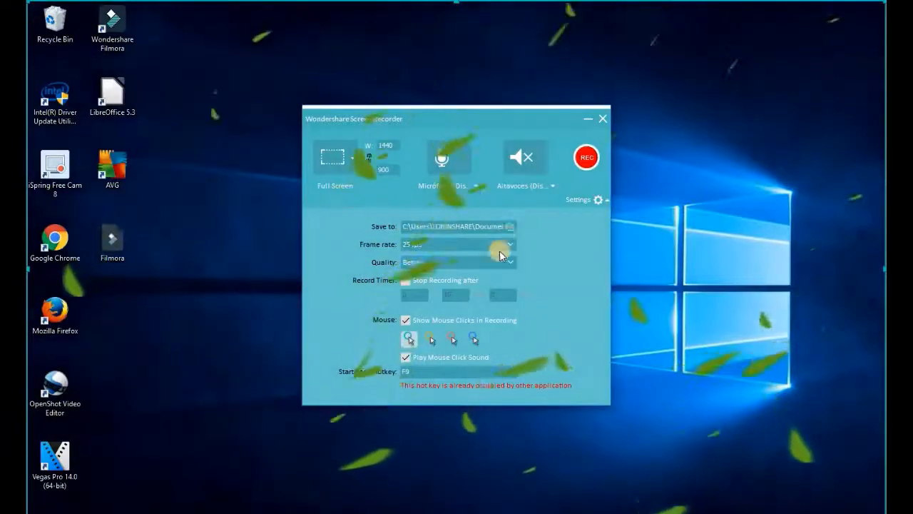
Step: Start a Full Feature Mode project and list the Record options above the media library
click(587, 155)
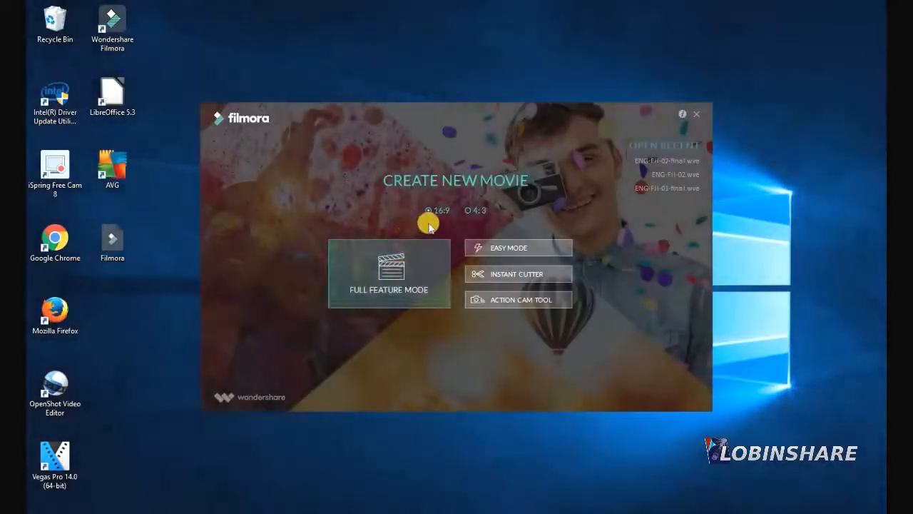
click(388, 274)
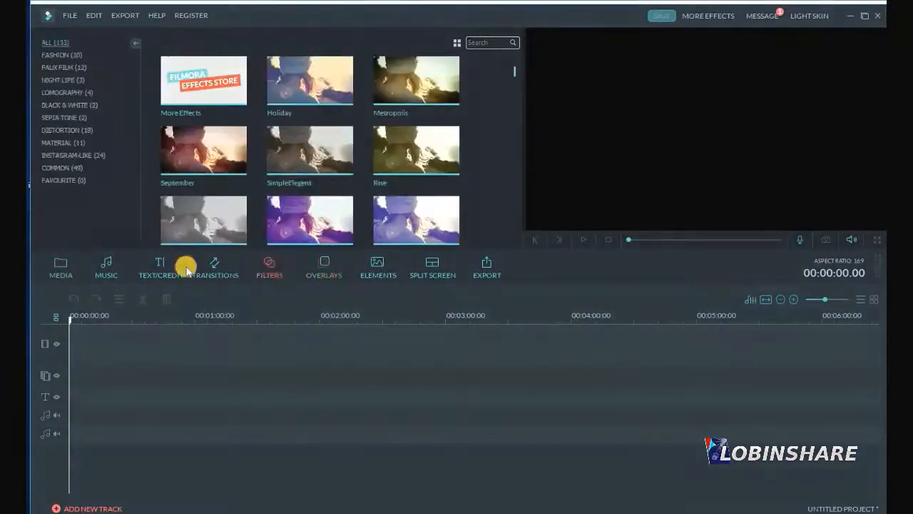
click(60, 267)
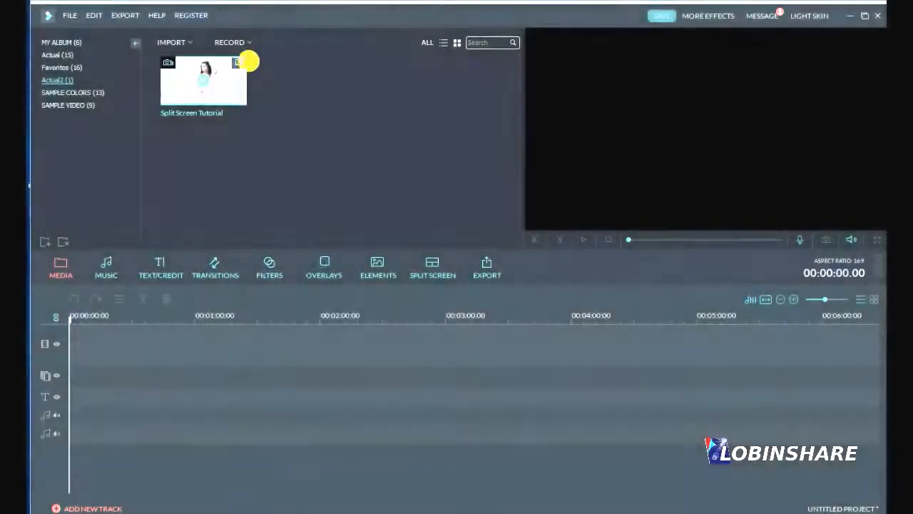
click(230, 43)
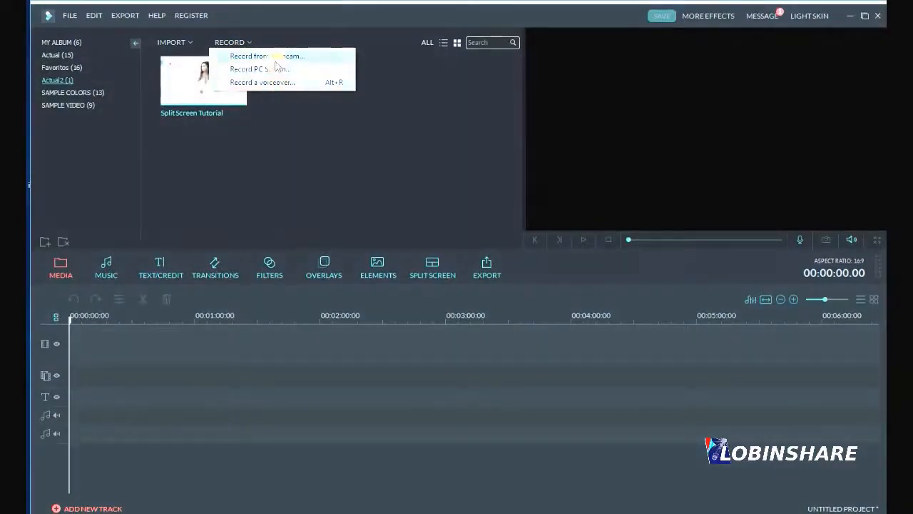
Step: Launch Record PC Screen in Full Screen mode with Allsources system audio enabled
click(258, 69)
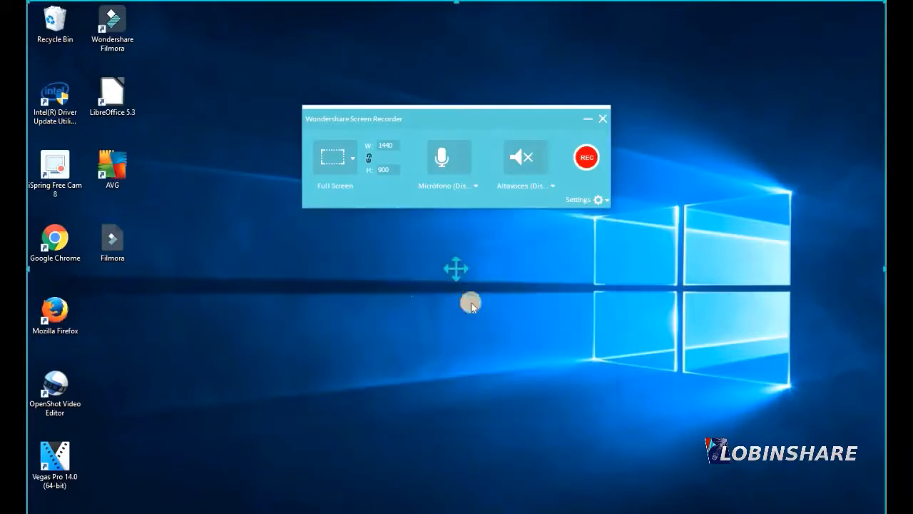
mouse_move(629, 240)
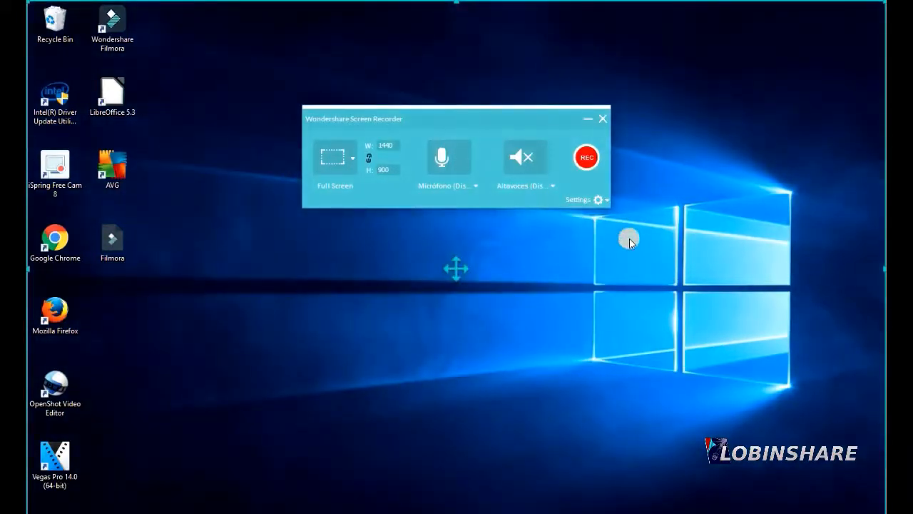
mouse_move(349, 169)
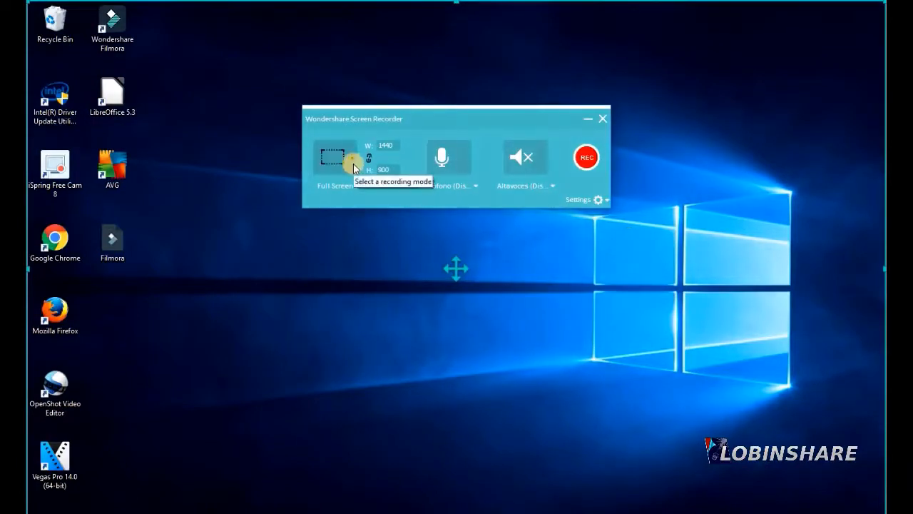
click(352, 157)
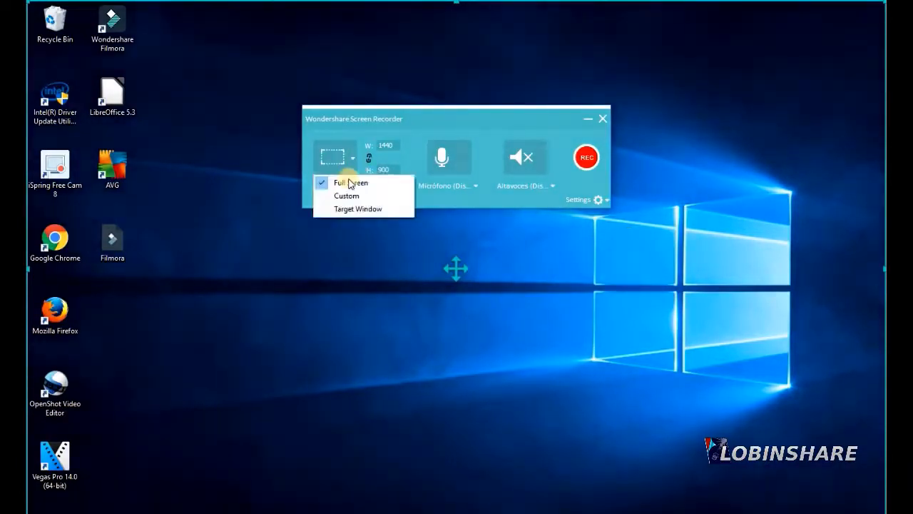
click(345, 195)
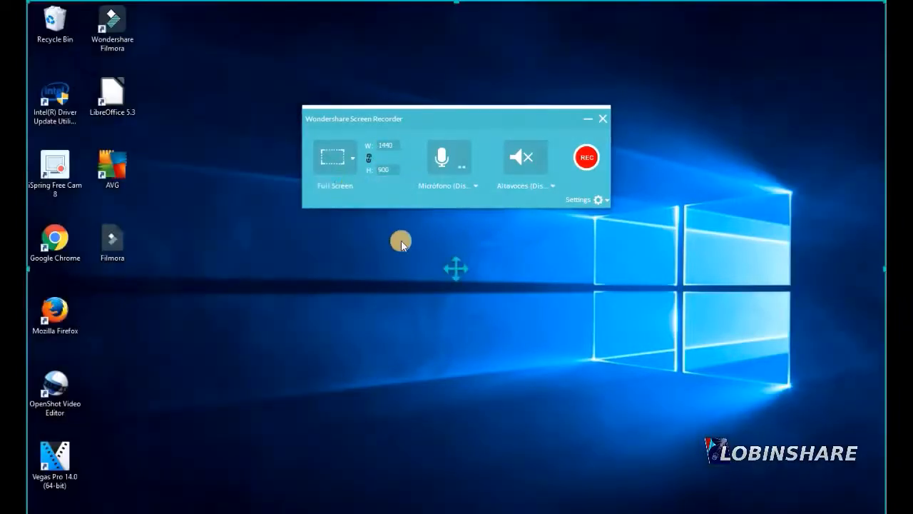
mouse_move(455, 131)
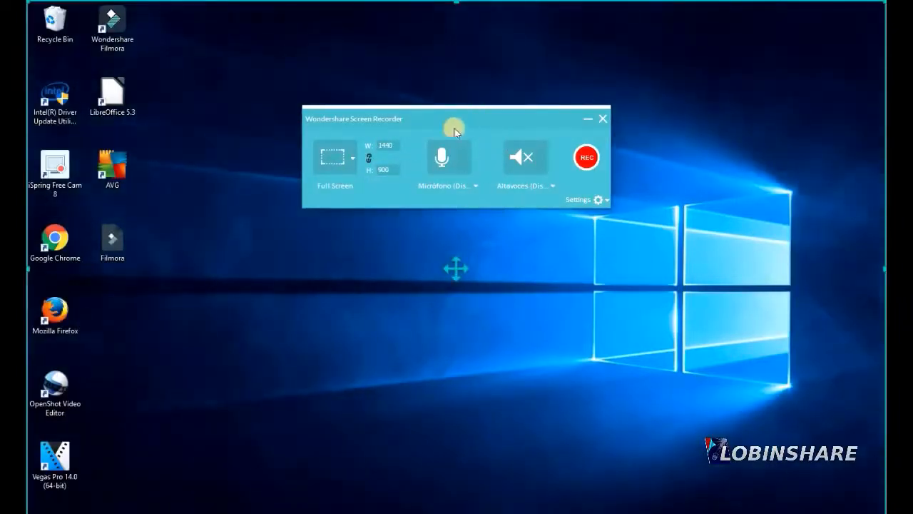
mouse_move(474, 166)
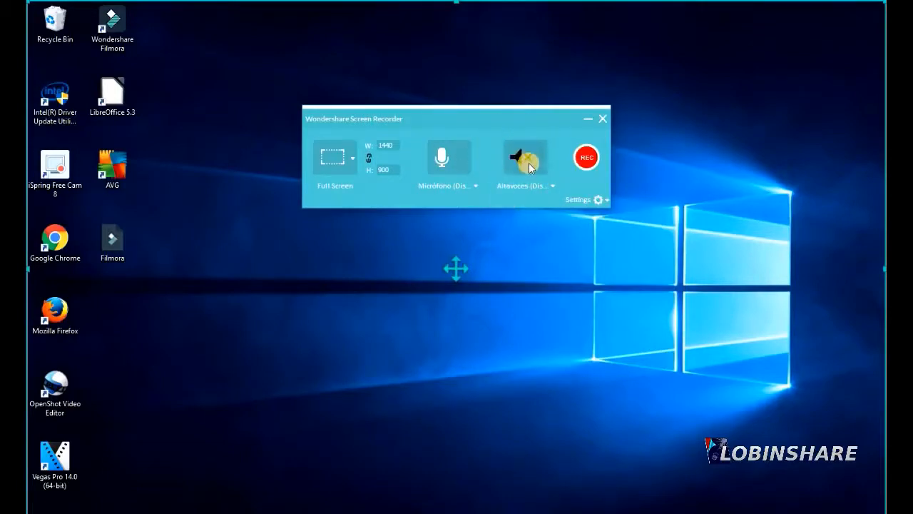
click(525, 157)
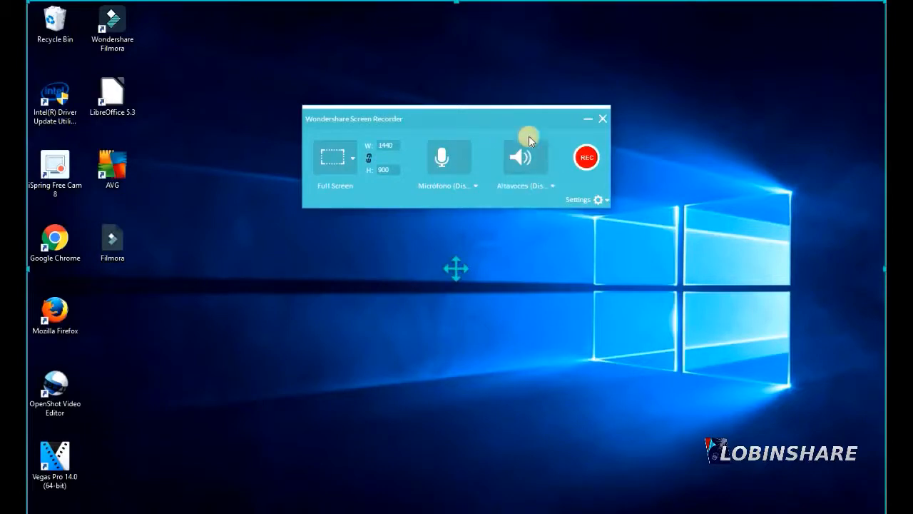
mouse_move(511, 205)
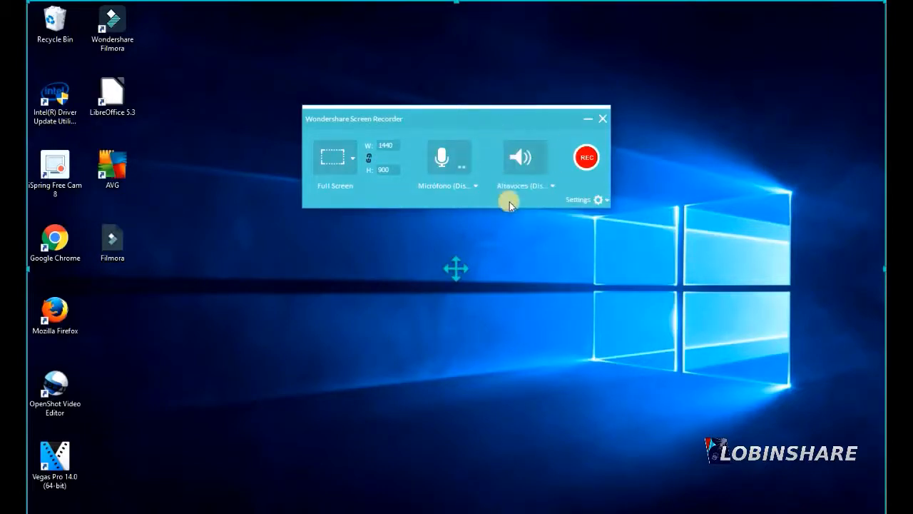
Step: Mute system audio and expand the recorder settings showing 25 fps, better quality, mouse clicks
click(525, 157)
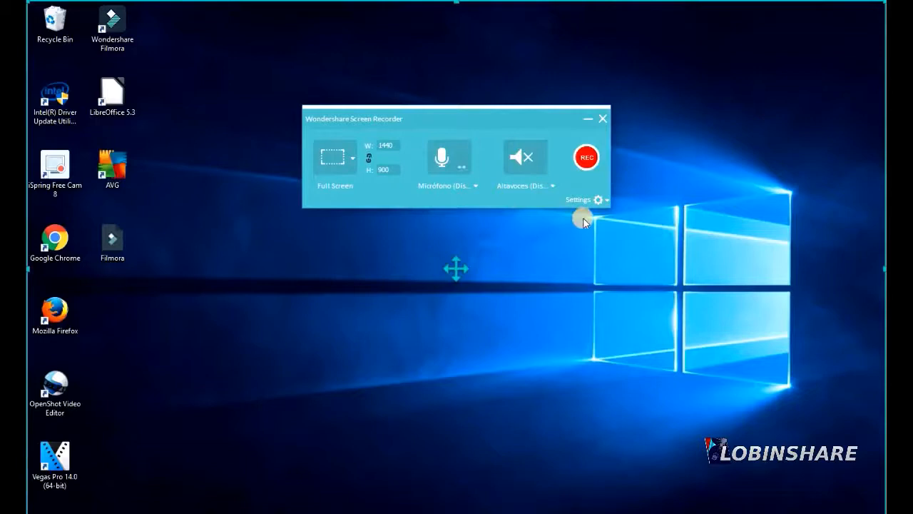
click(598, 200)
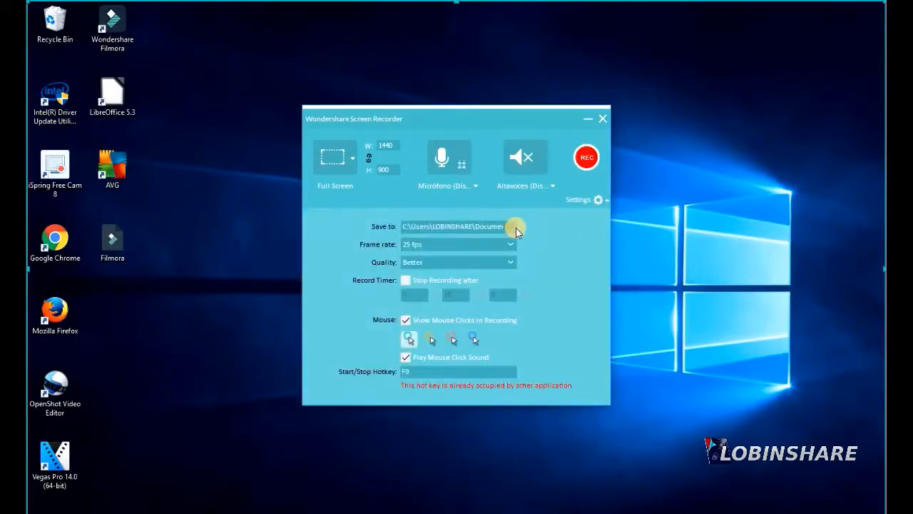
mouse_move(499, 254)
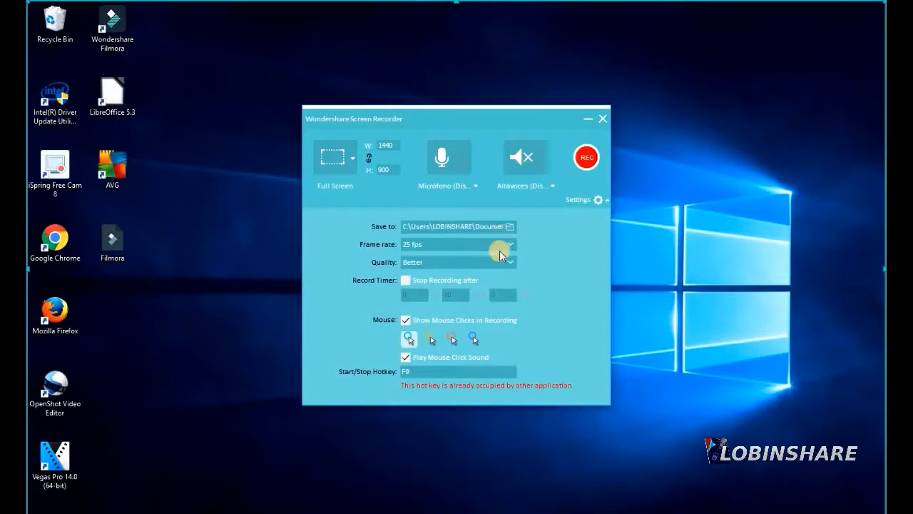
mouse_move(500, 258)
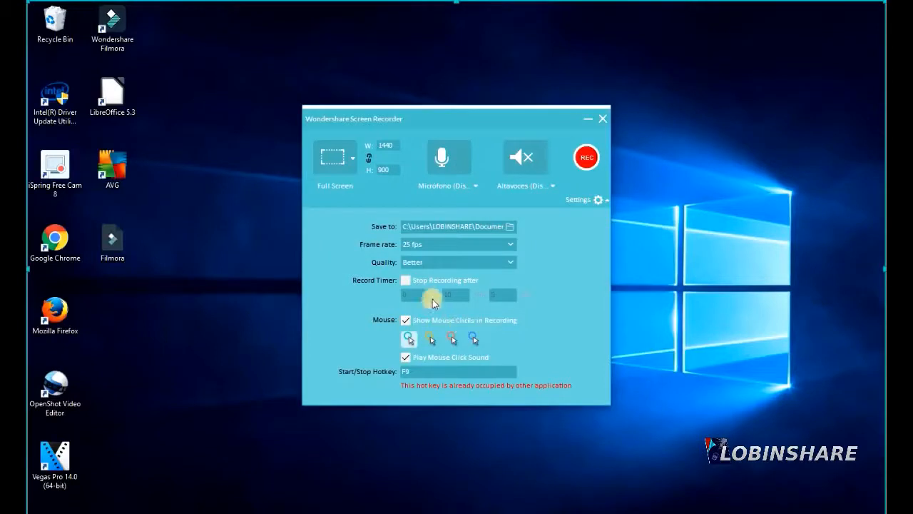
mouse_move(459, 360)
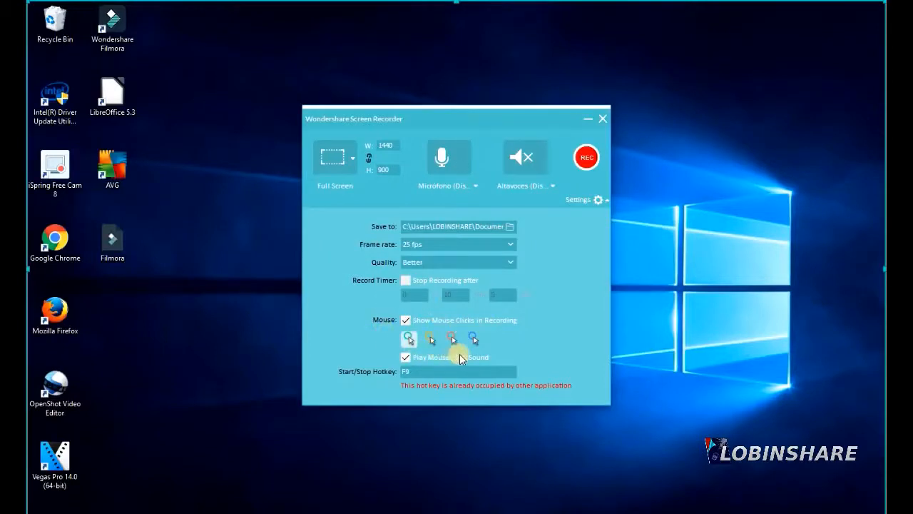
click(406, 319)
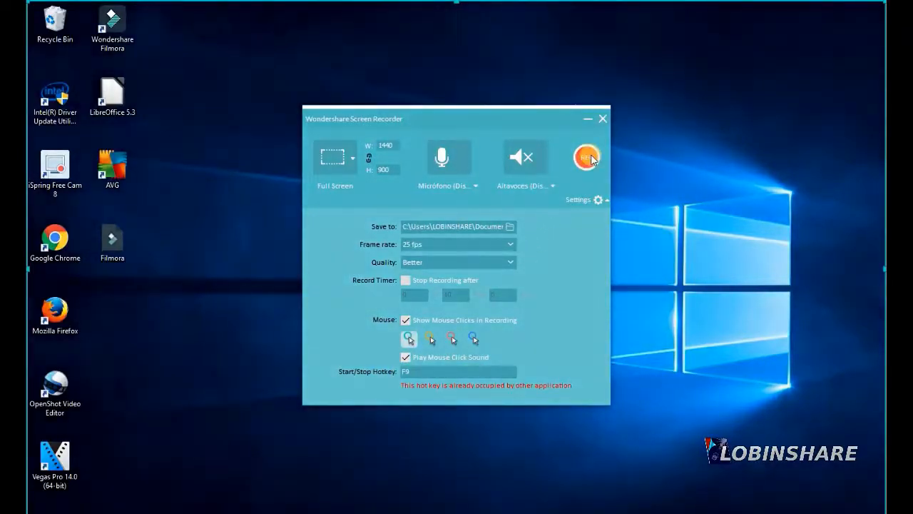
Step: Begin recording with REC and launch Google Chrome from the desktop as captured activity
click(587, 157)
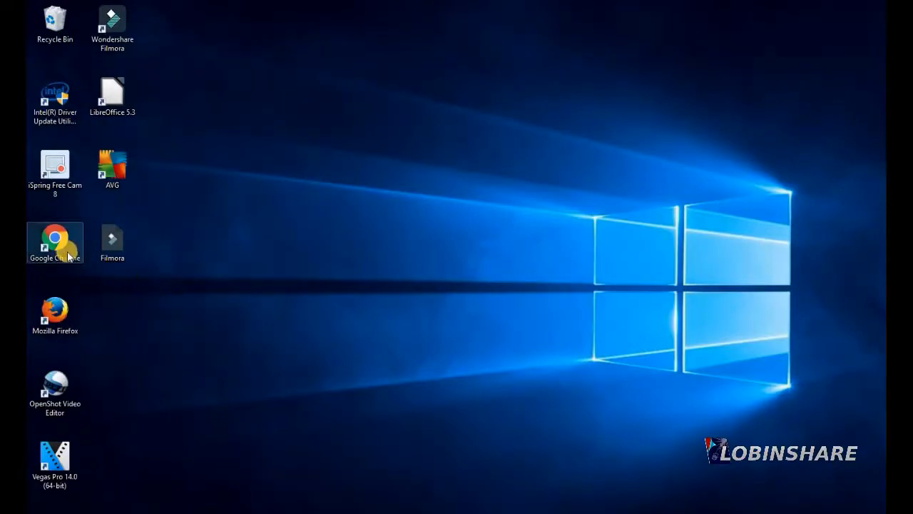
double_click(54, 243)
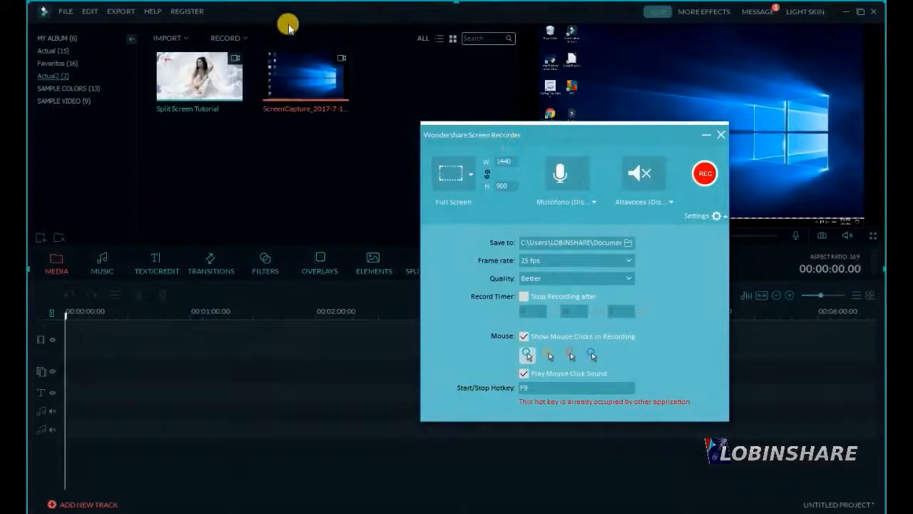
mouse_move(322, 89)
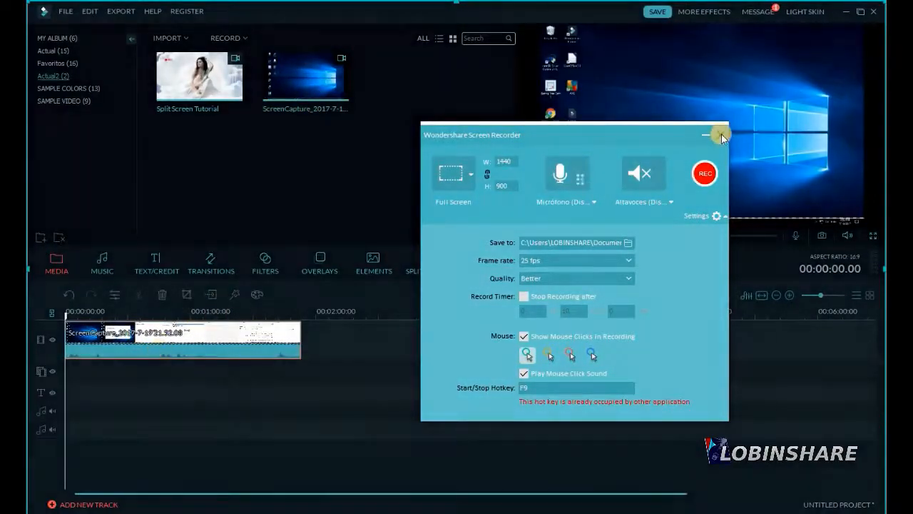
Step: Minimize the screen recorder after the ScreenCapture clip is on the video track
click(722, 135)
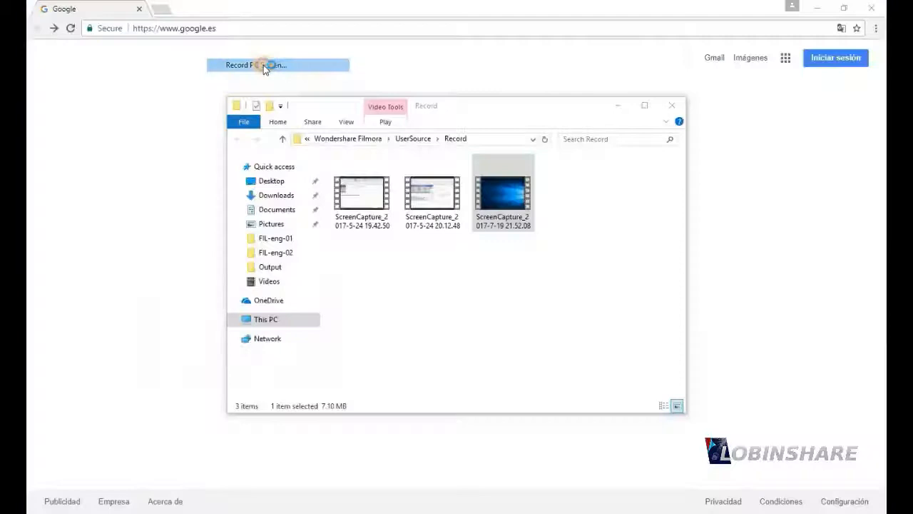
Step: Reopen the Wondershare Screen Recorder via Record PC Screen over Chrome and the Record folder
click(276, 64)
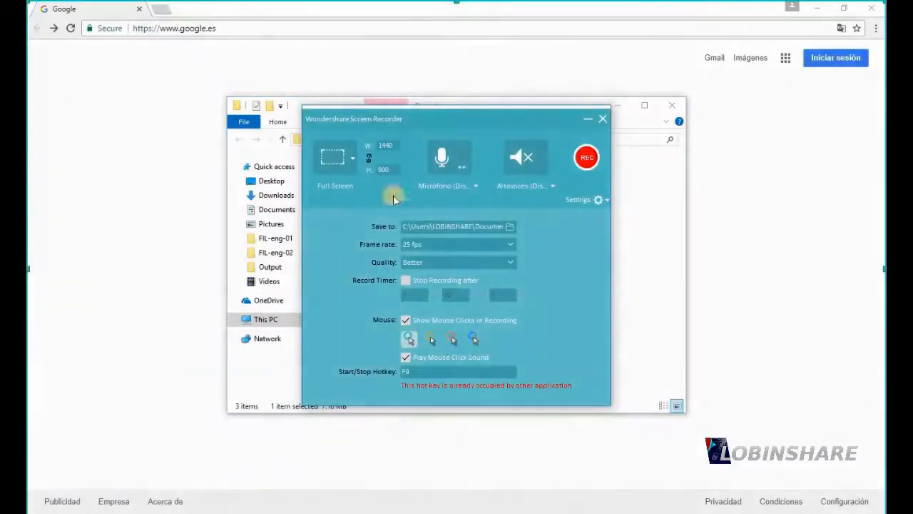